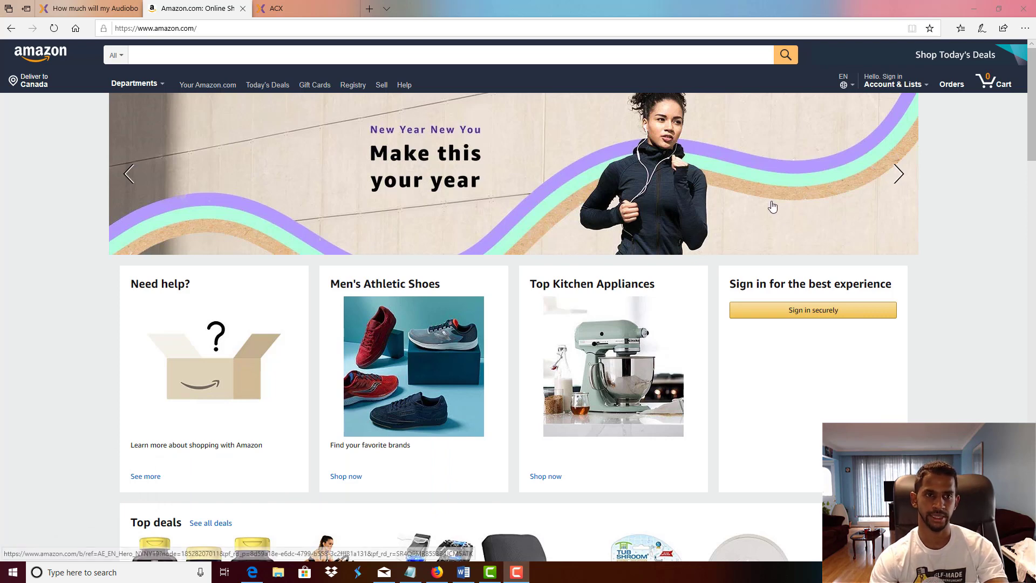
Step: Switch from Amazon to the ACX 'How much will my Audiobook sell for' help article
click(89, 8)
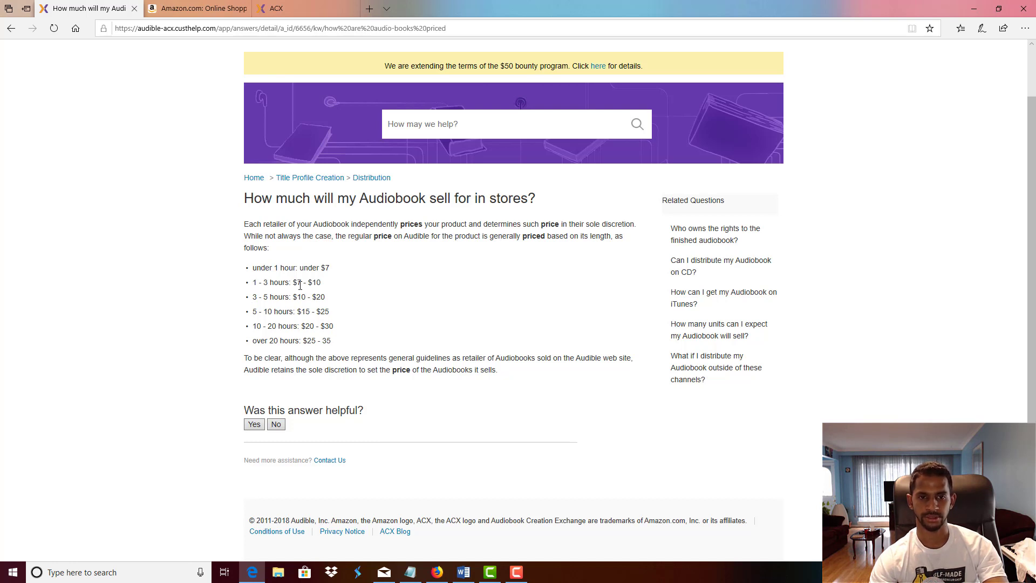
mouse_move(306, 298)
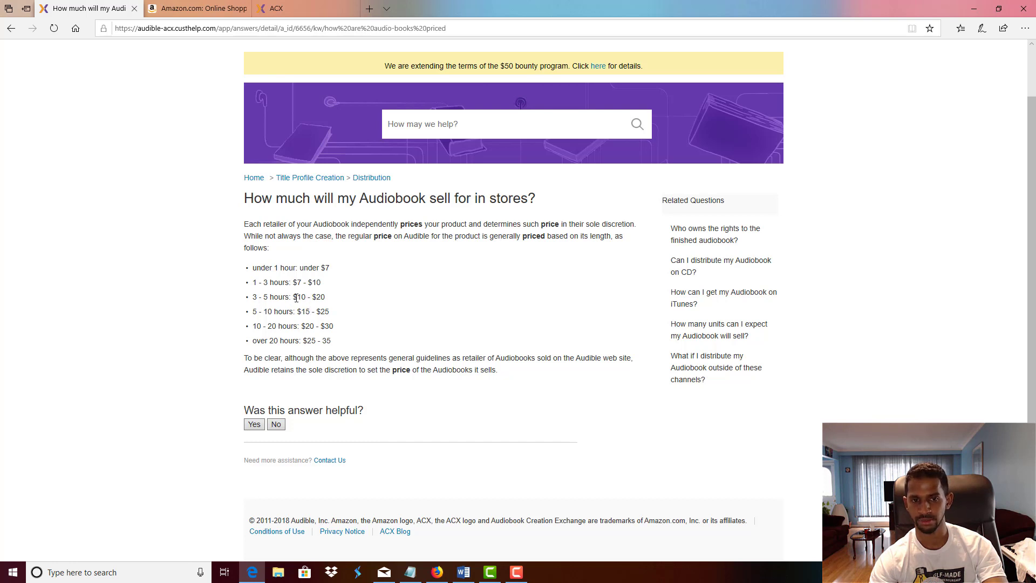
double_click(302, 297)
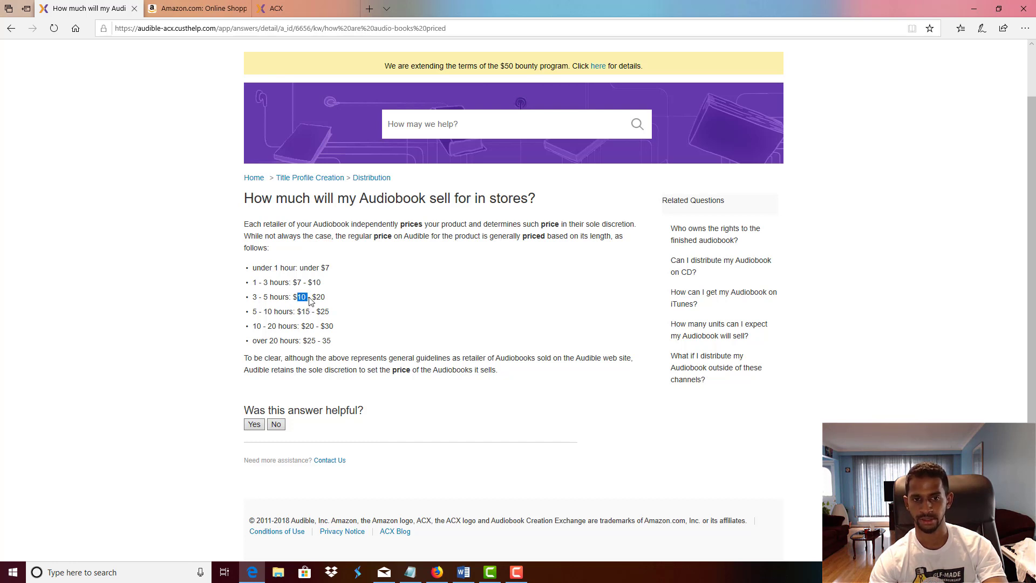
drag(298, 296, 325, 296)
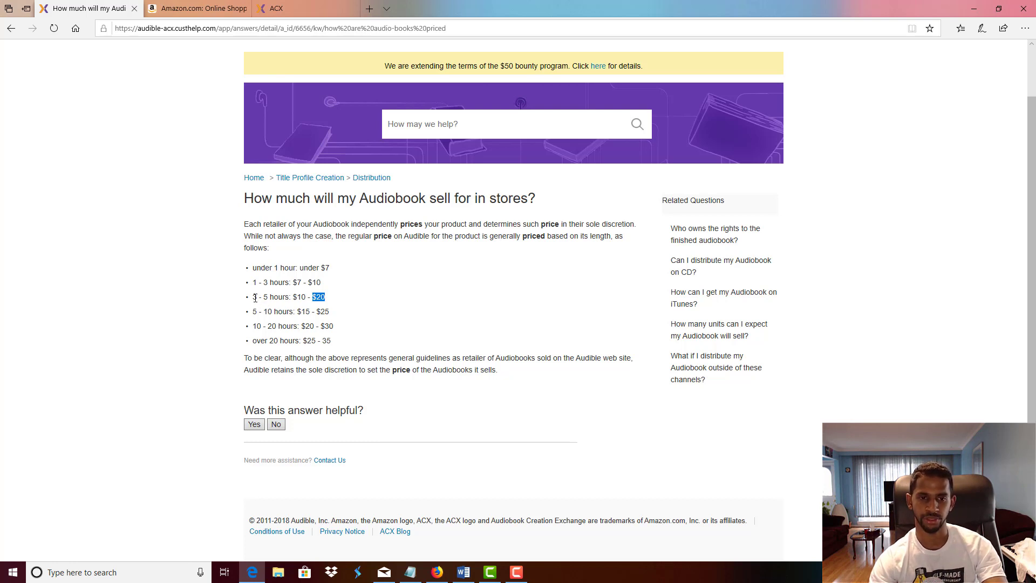
drag(252, 297, 291, 297)
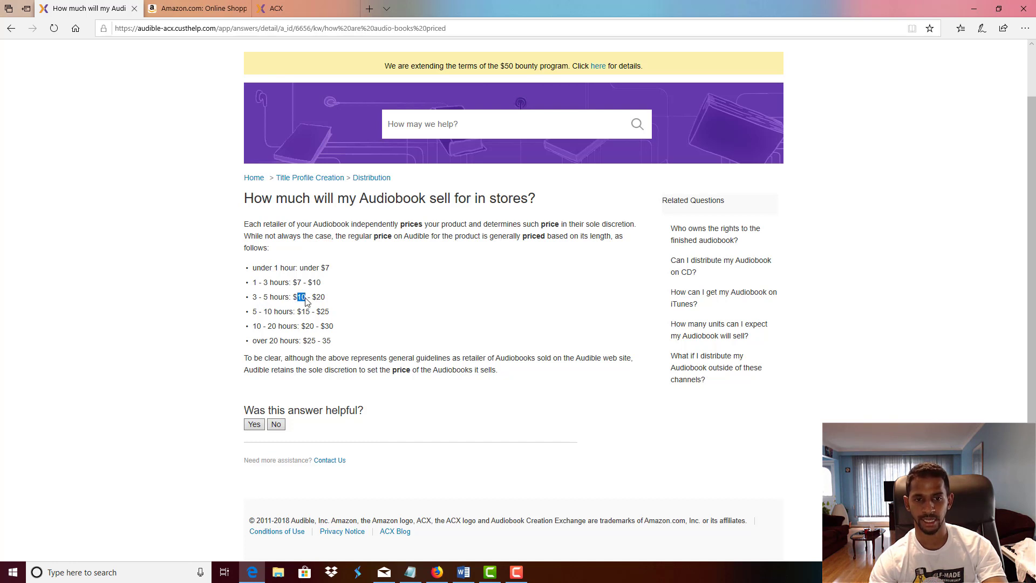
drag(301, 297, 323, 297)
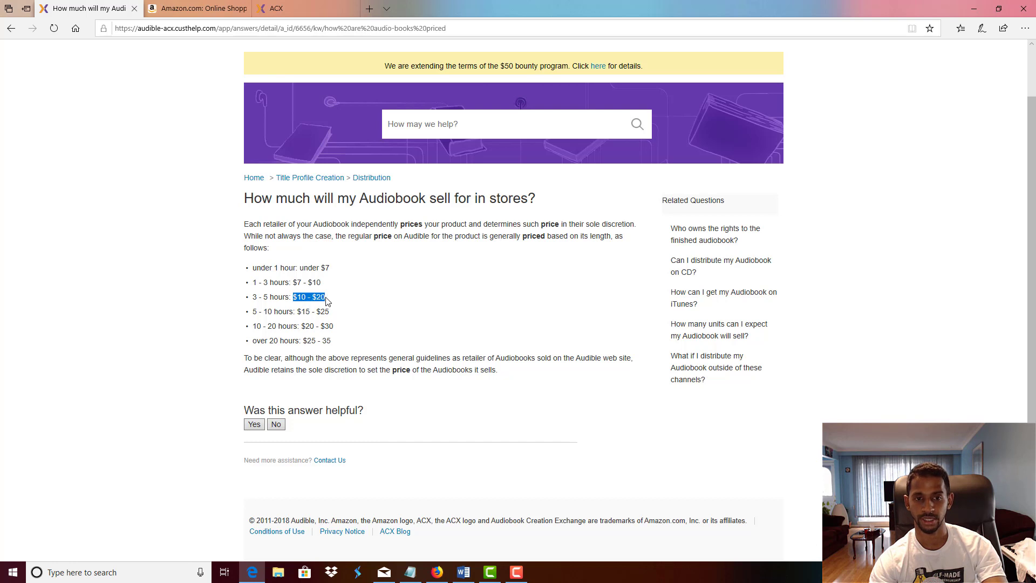
click(297, 307)
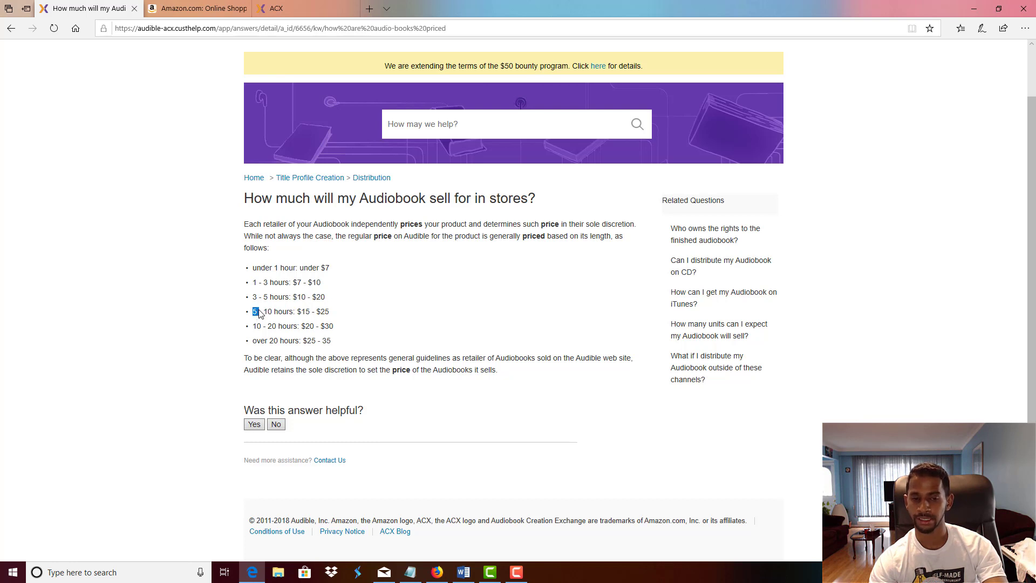
drag(254, 312, 281, 312)
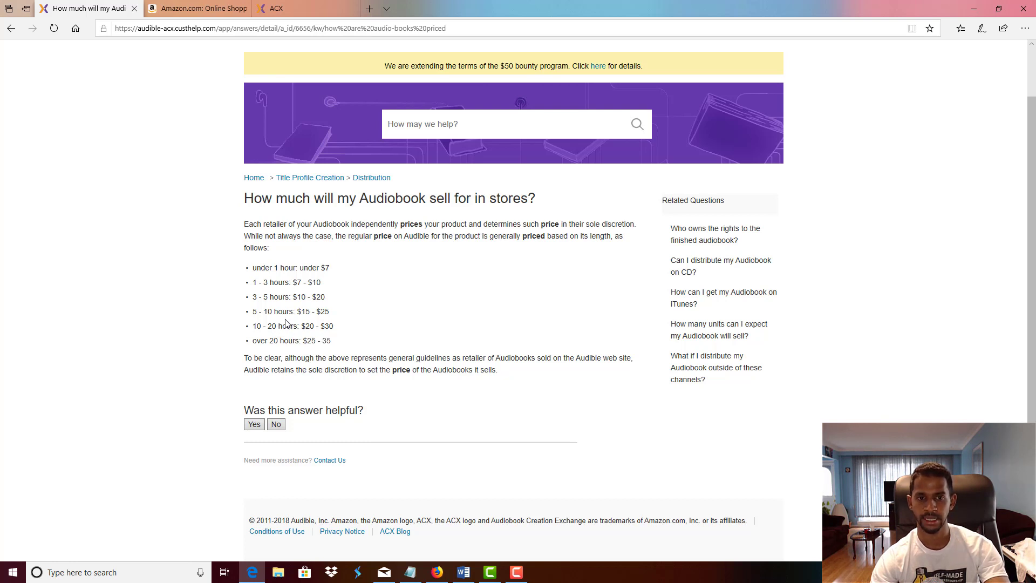
double_click(254, 297)
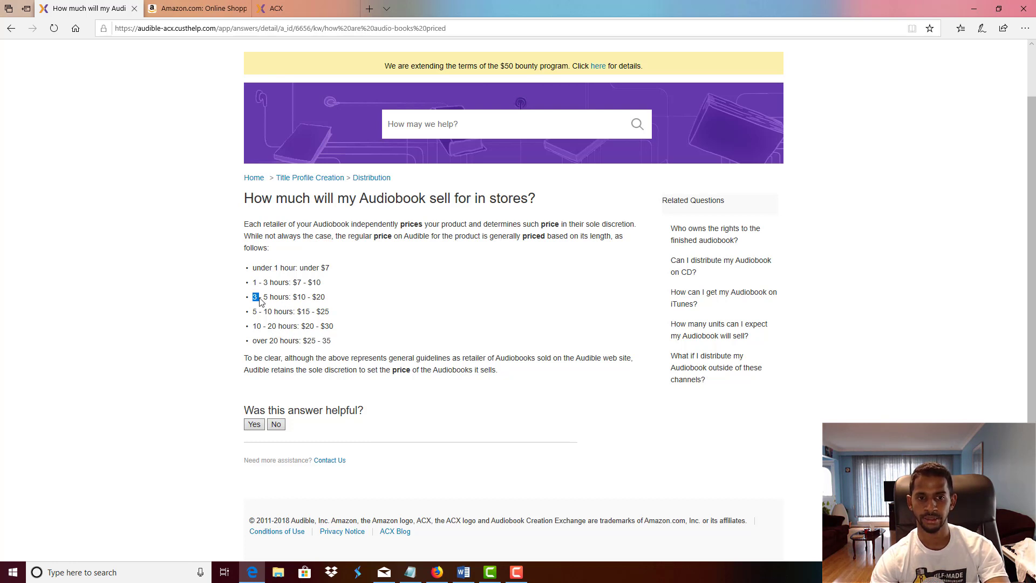
drag(253, 297, 324, 297)
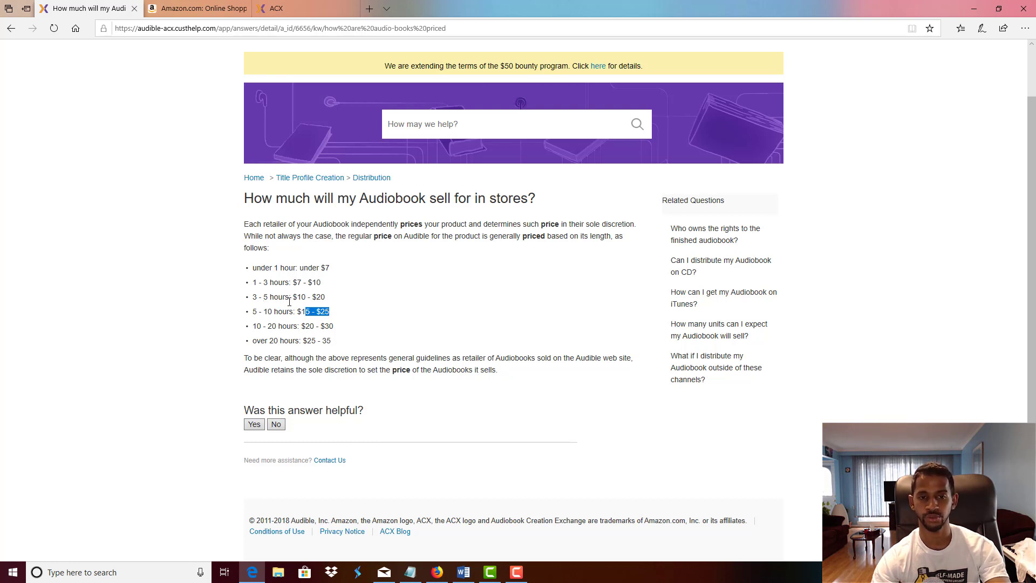
mouse_move(355, 312)
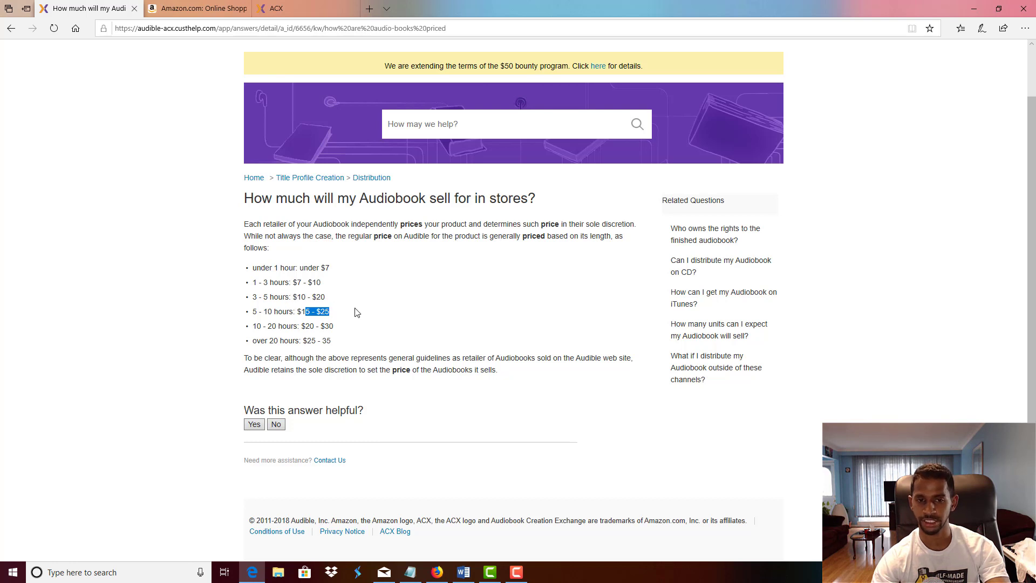
mouse_move(376, 317)
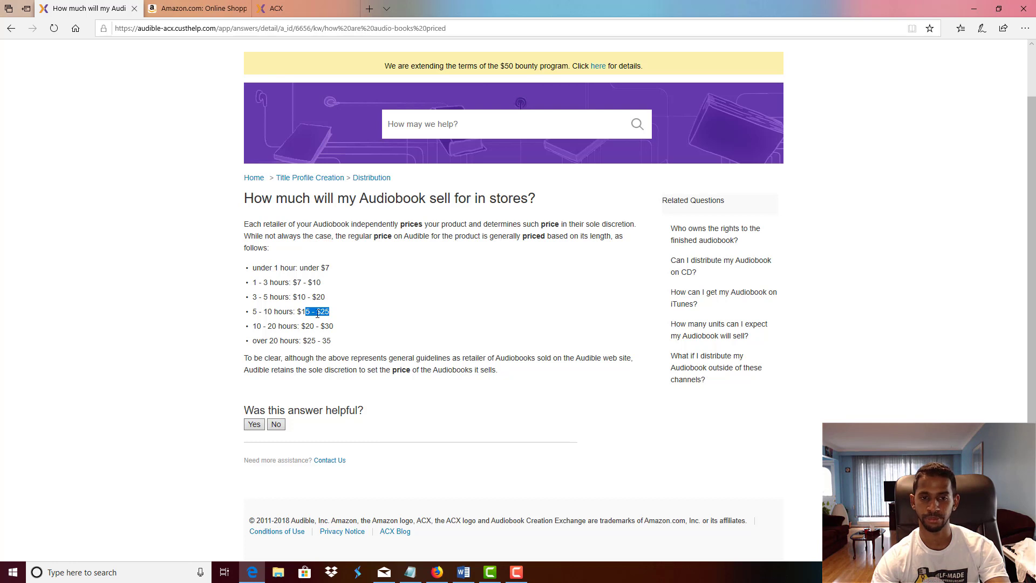
mouse_move(405, 323)
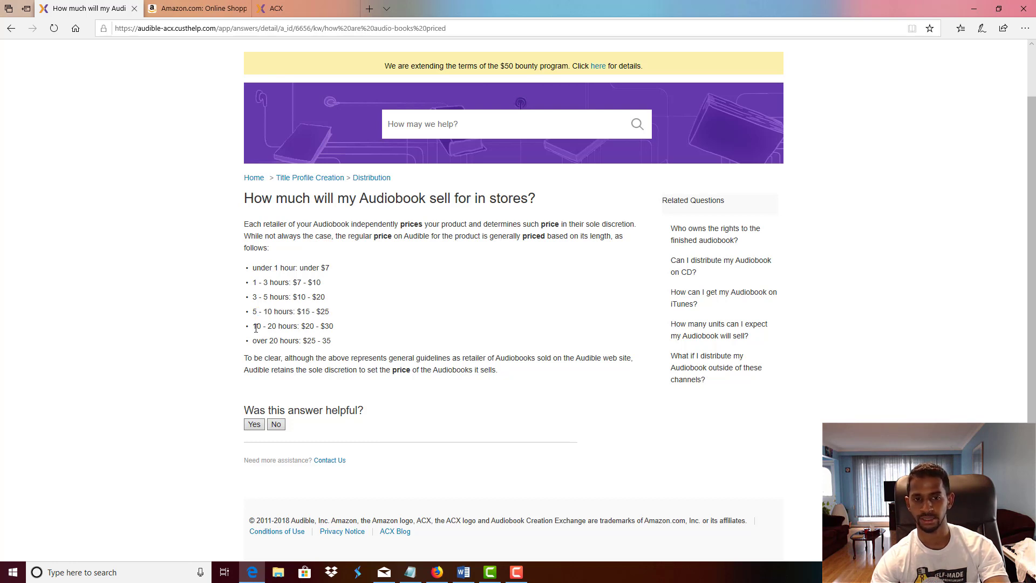
drag(251, 326, 334, 326)
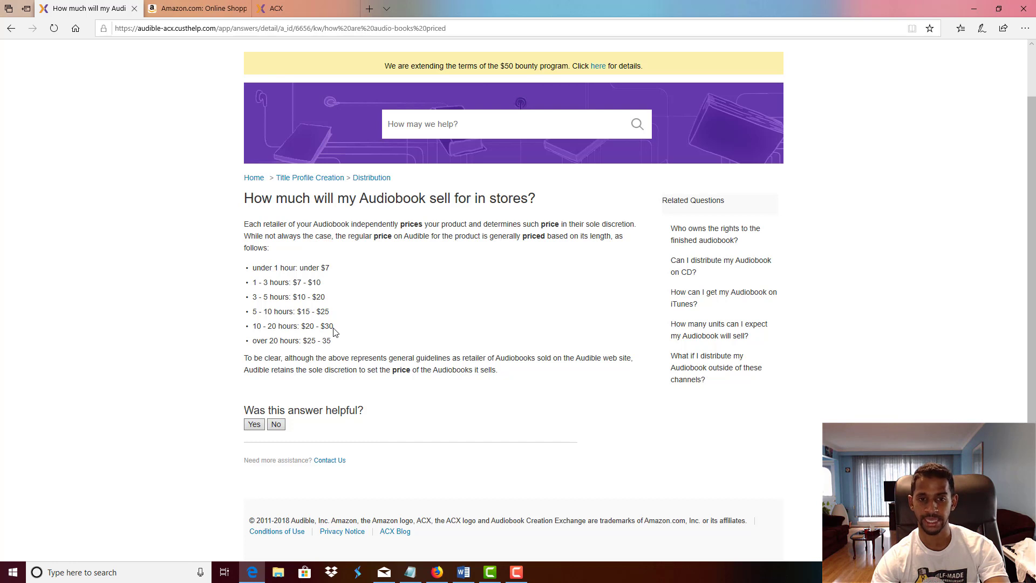
mouse_move(380, 326)
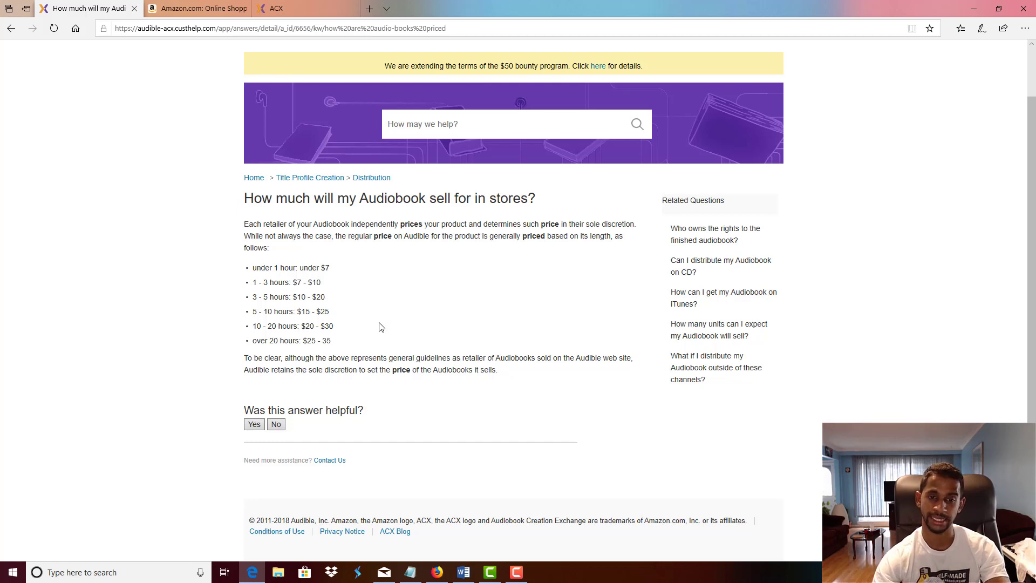
mouse_move(336, 326)
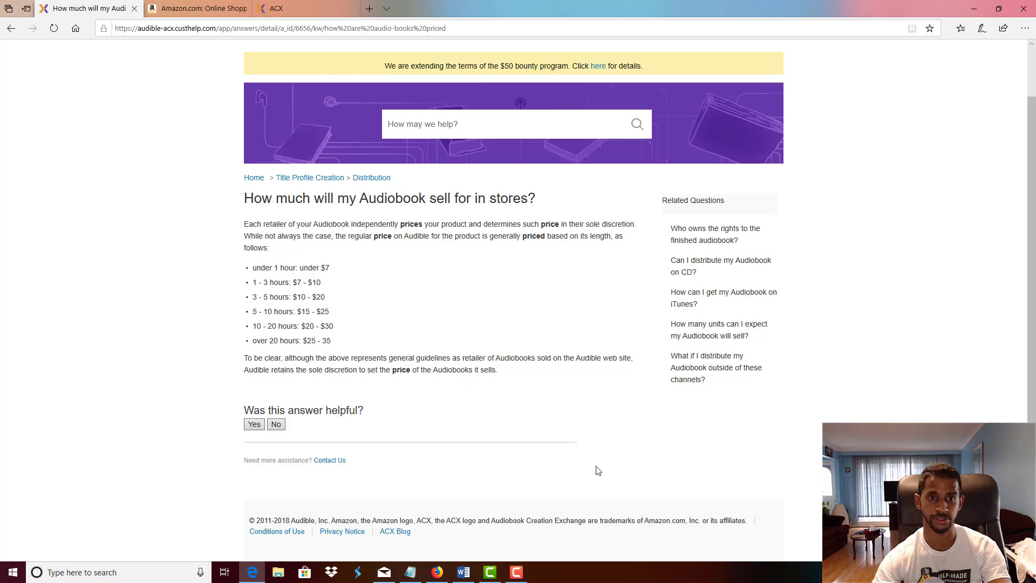
Step: On the ACX homepage, highlight the 135,967 audiobooks-on-sale count
click(304, 8)
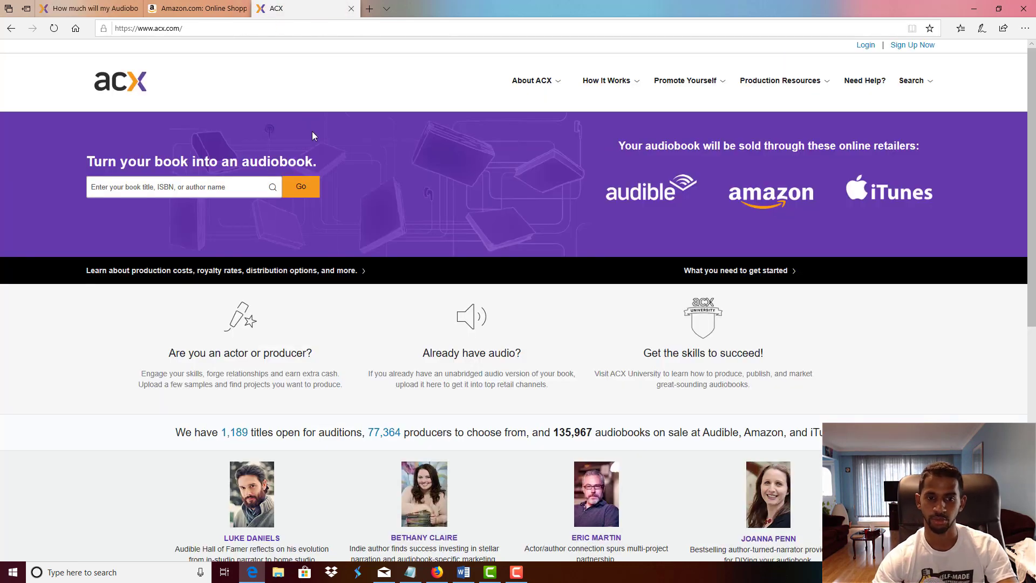
scroll(down, 3)
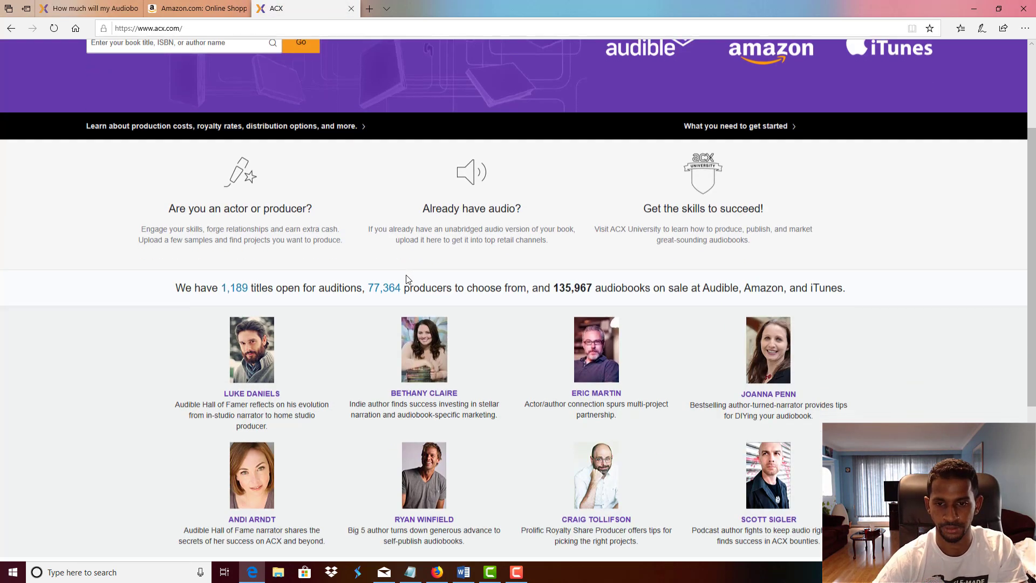
scroll(up, 3)
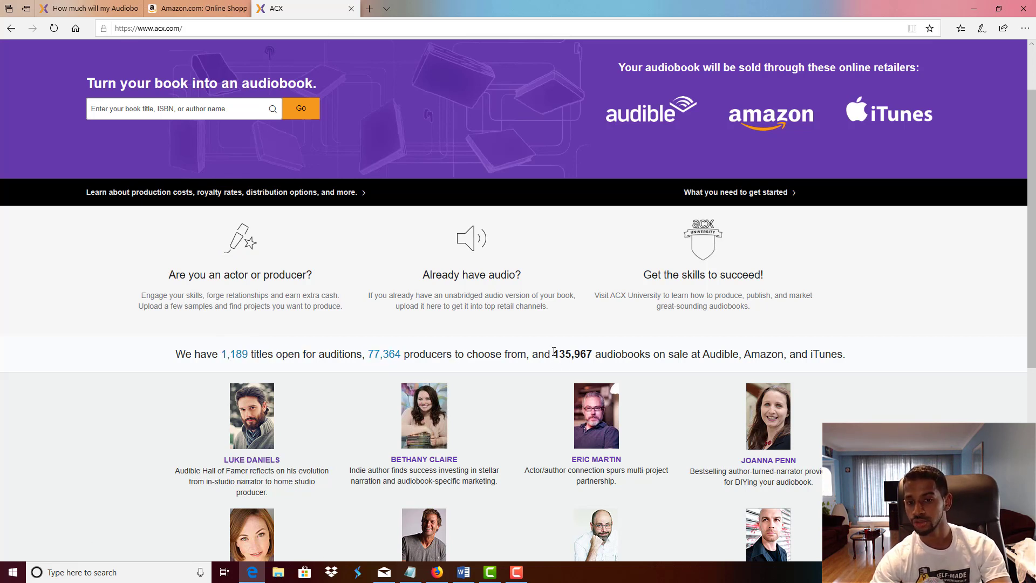
drag(552, 354, 585, 354)
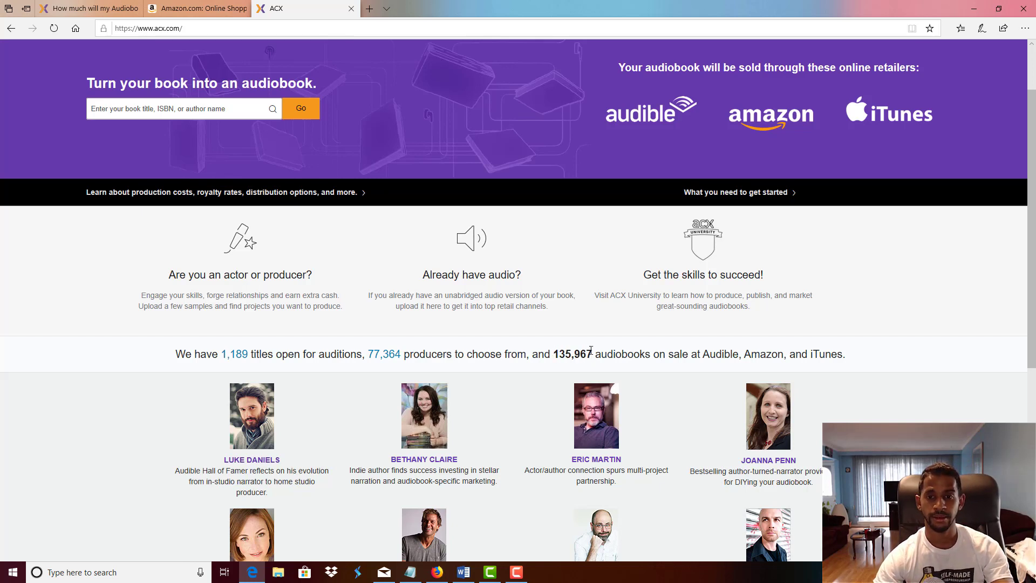
mouse_move(579, 374)
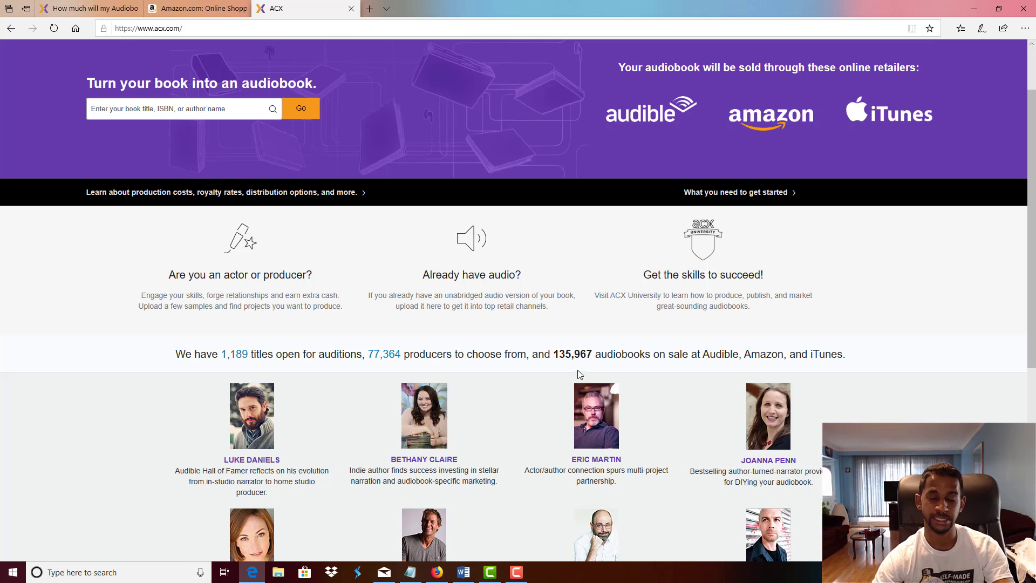
mouse_move(686, 357)
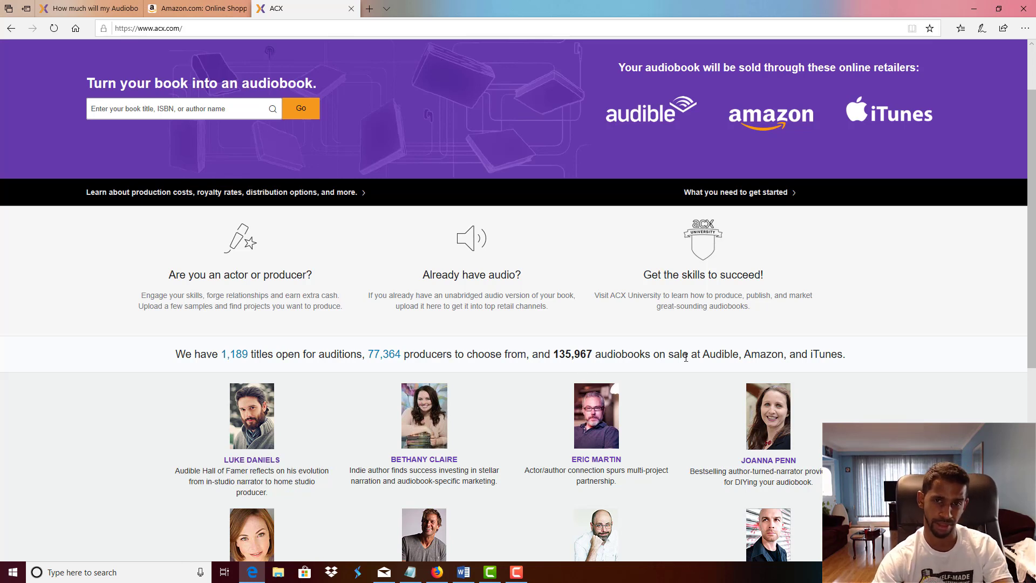